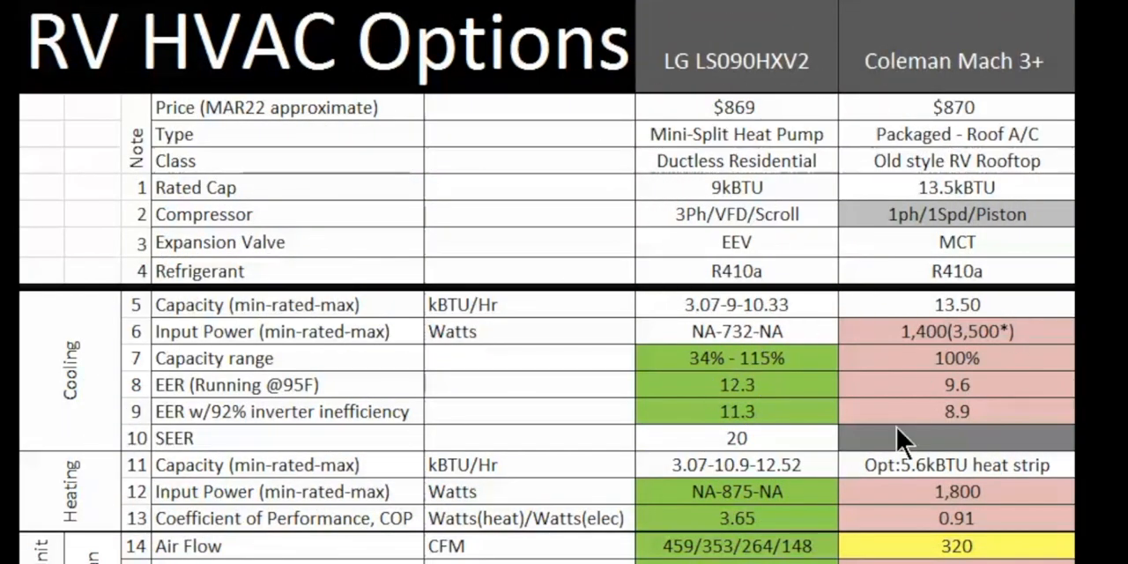
pyautogui.moveTo(797, 467)
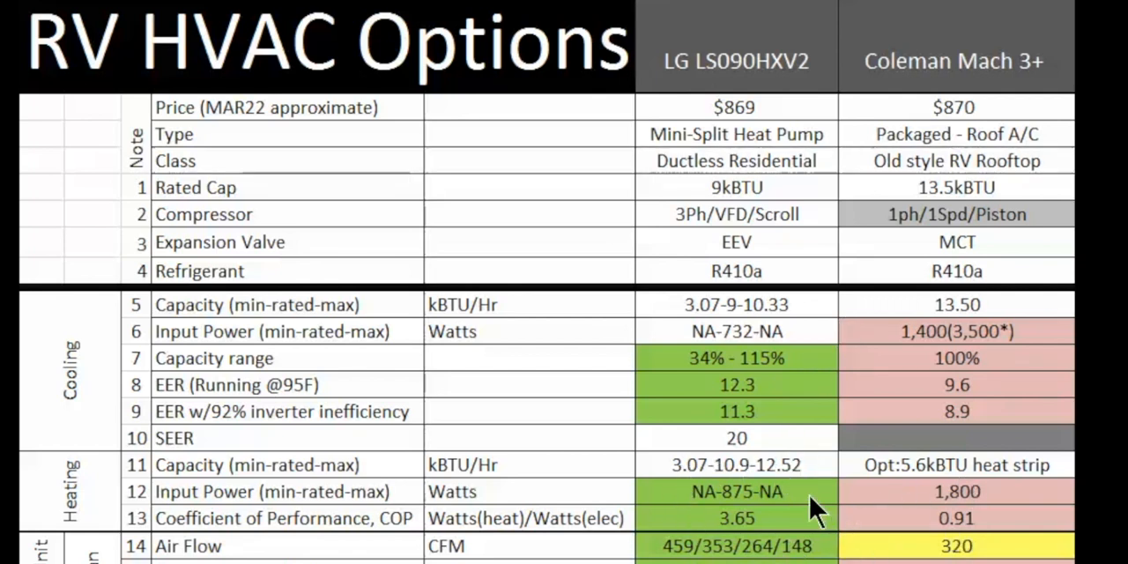
pyautogui.moveTo(714, 503)
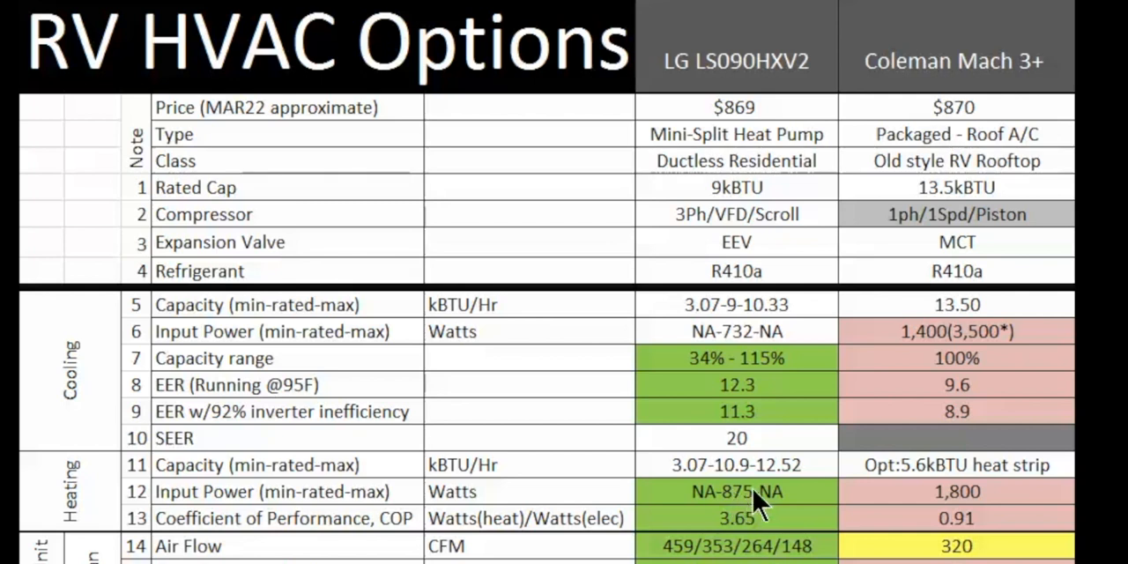
pyautogui.moveTo(749, 518)
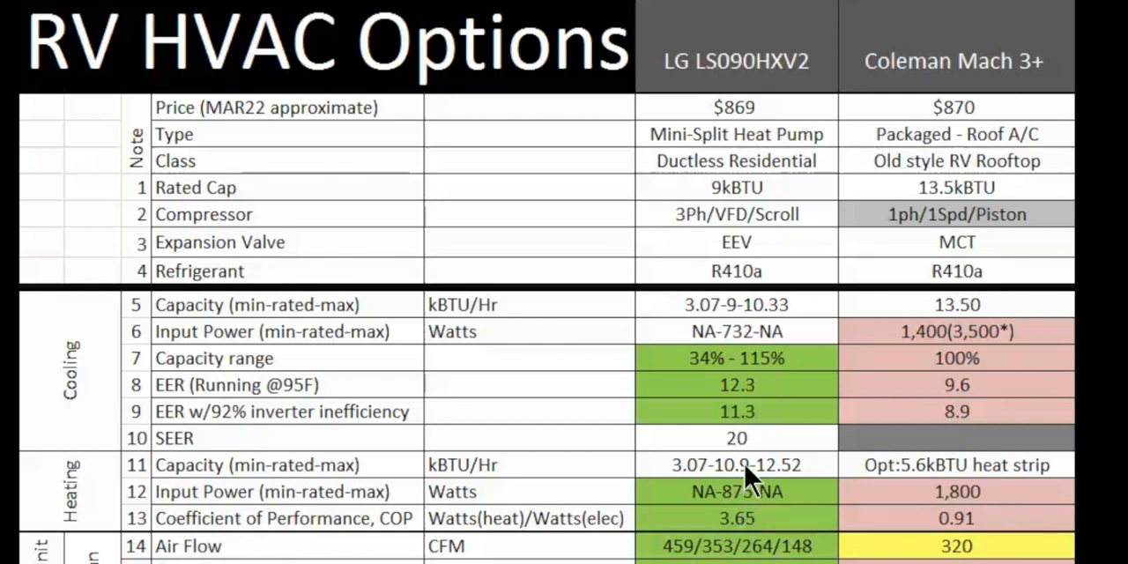
pyautogui.moveTo(748, 483)
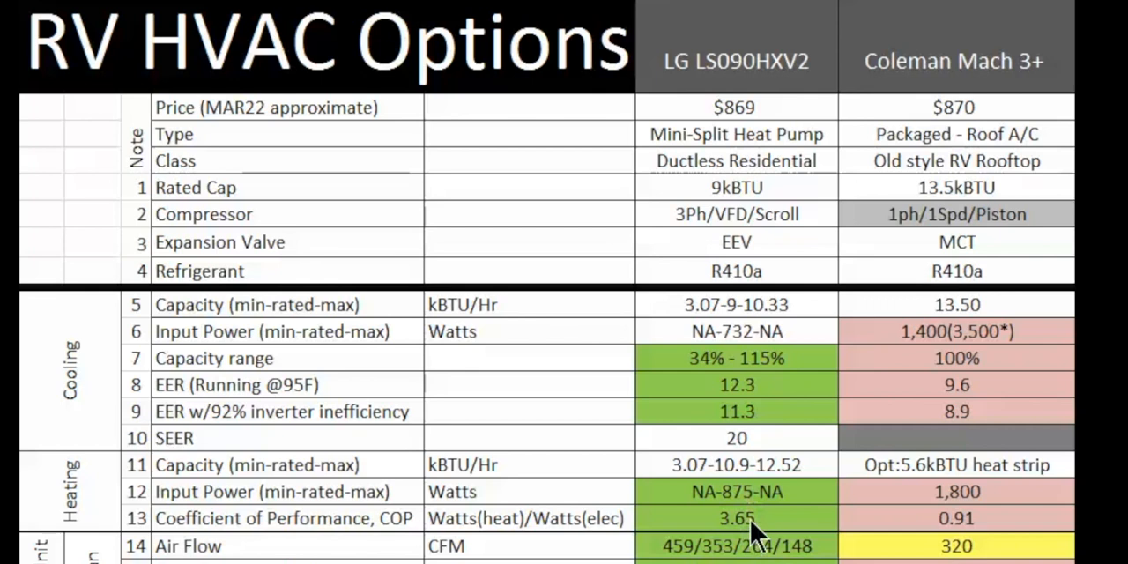
pyautogui.moveTo(692, 528)
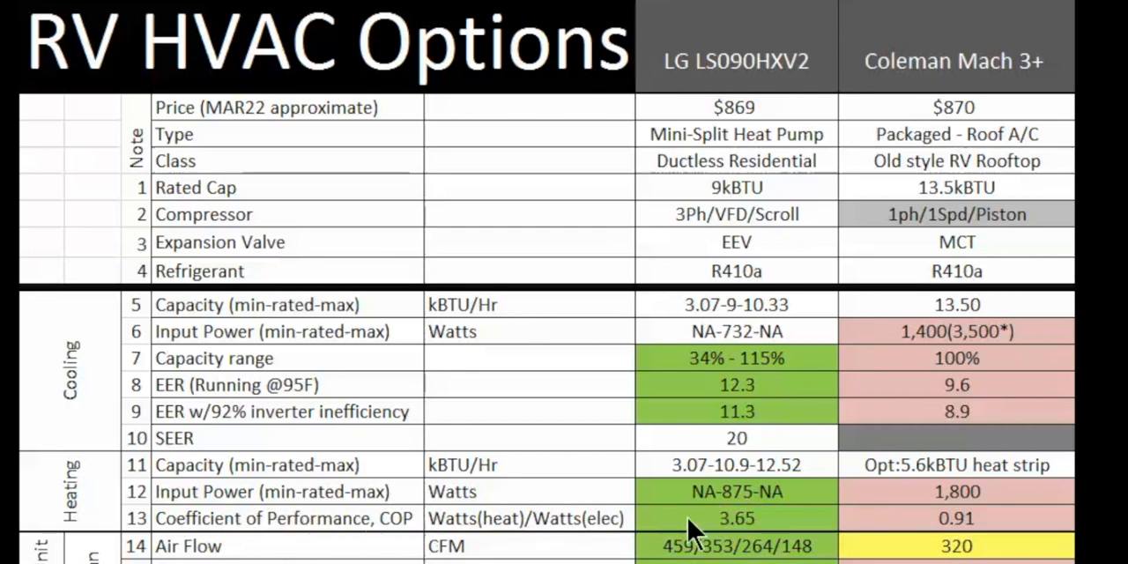
pyautogui.moveTo(745, 480)
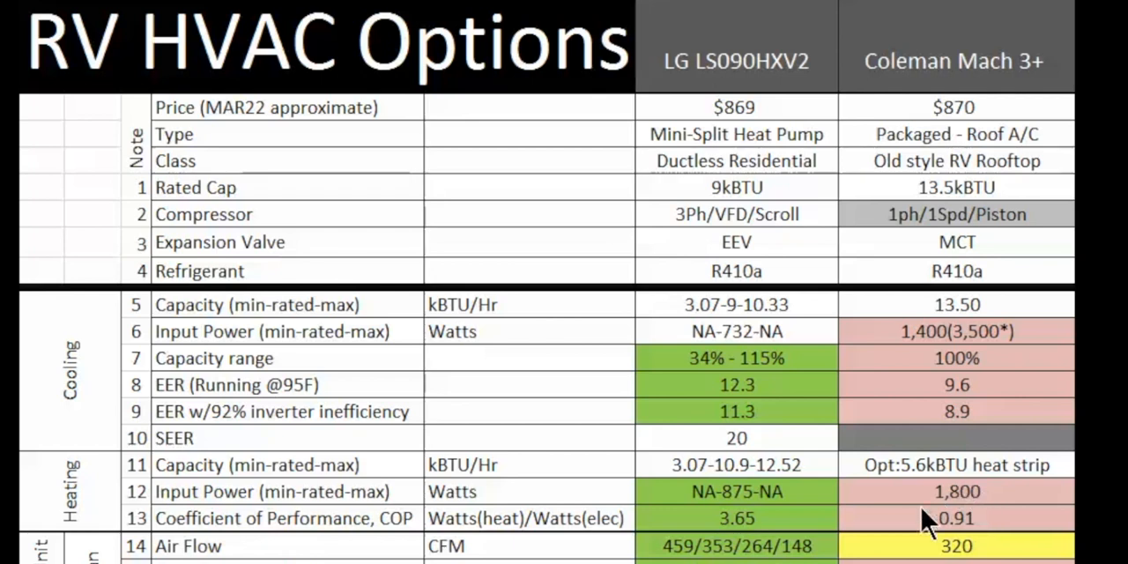
pyautogui.moveTo(987, 511)
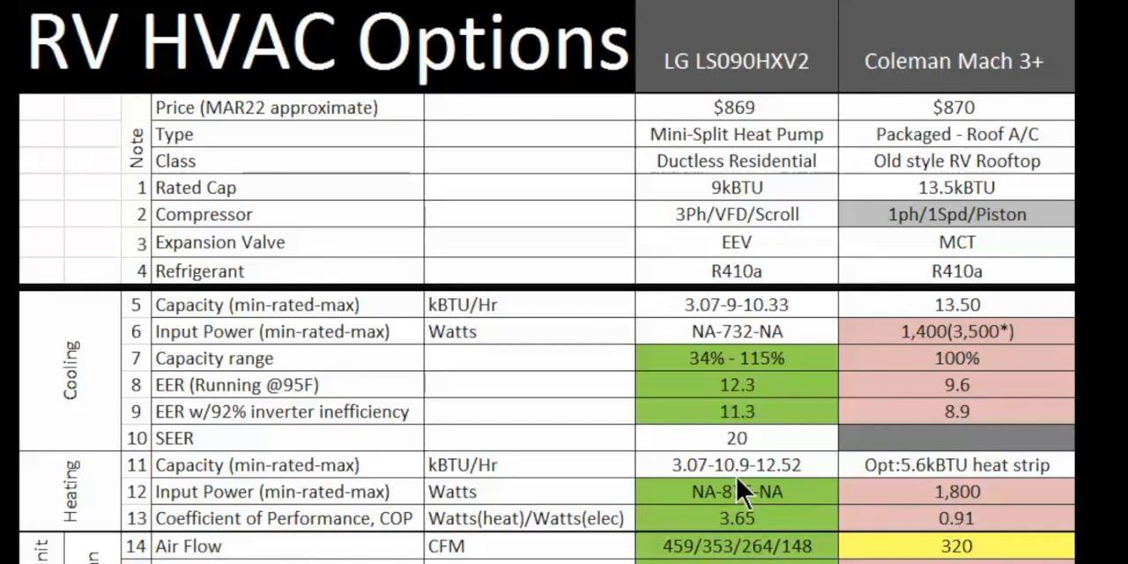
pyautogui.moveTo(757, 493)
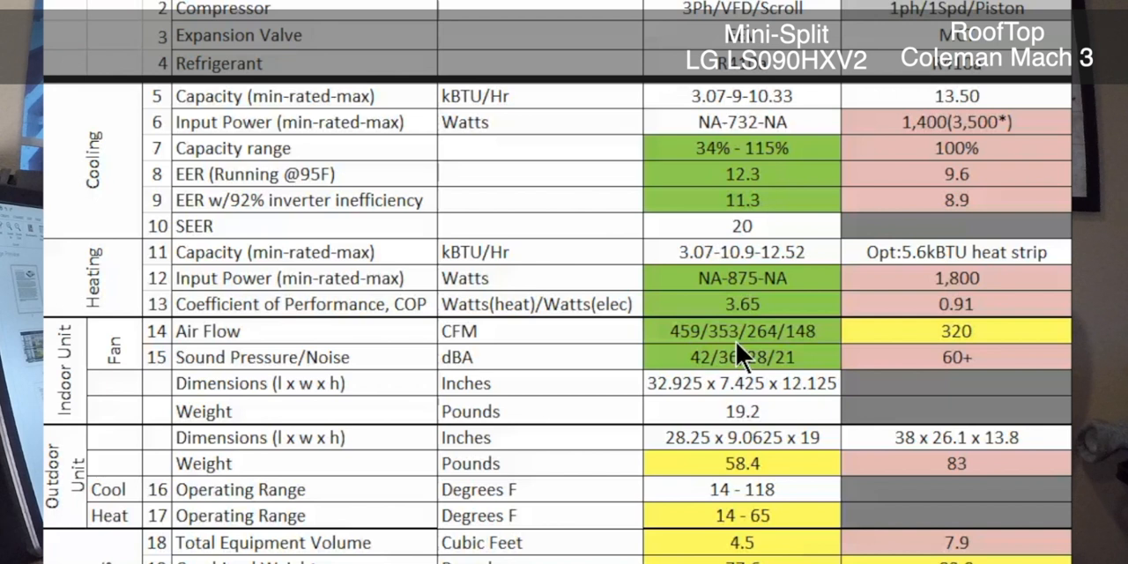
pyautogui.moveTo(943, 352)
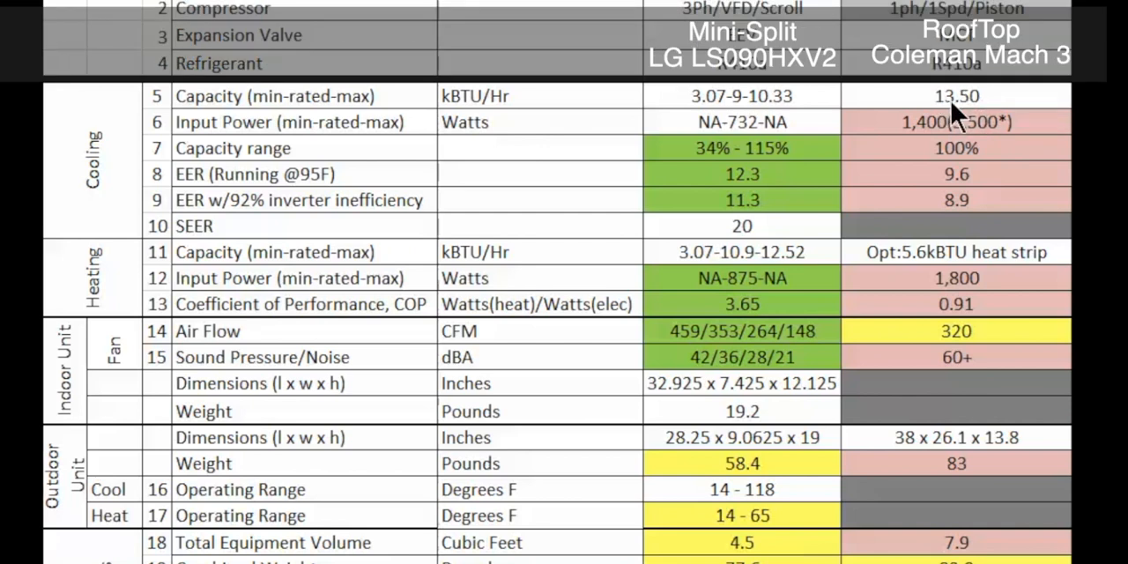
pyautogui.moveTo(974, 348)
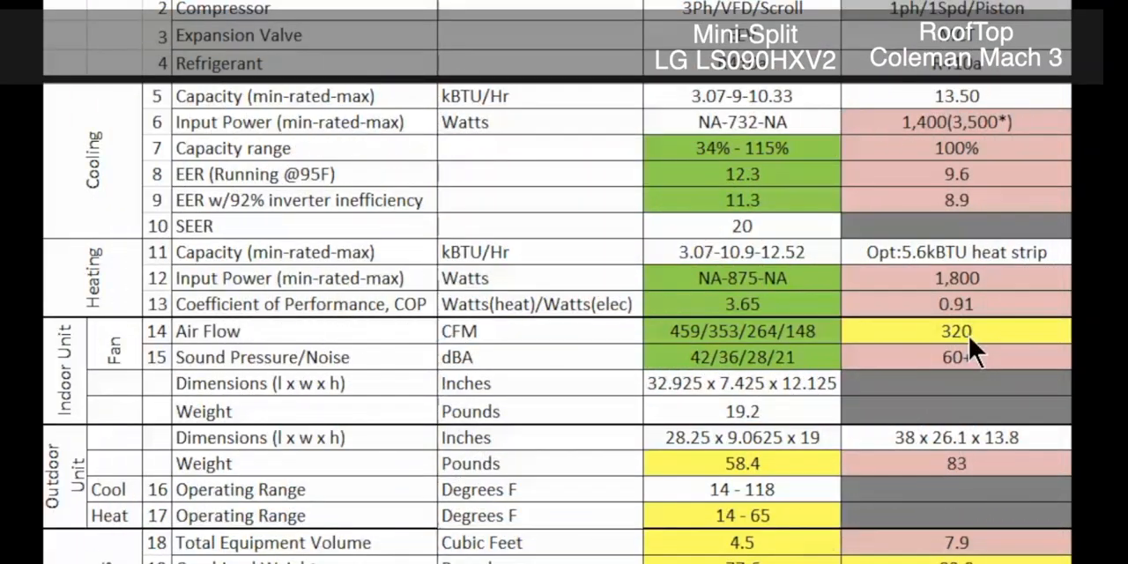
pyautogui.moveTo(969, 383)
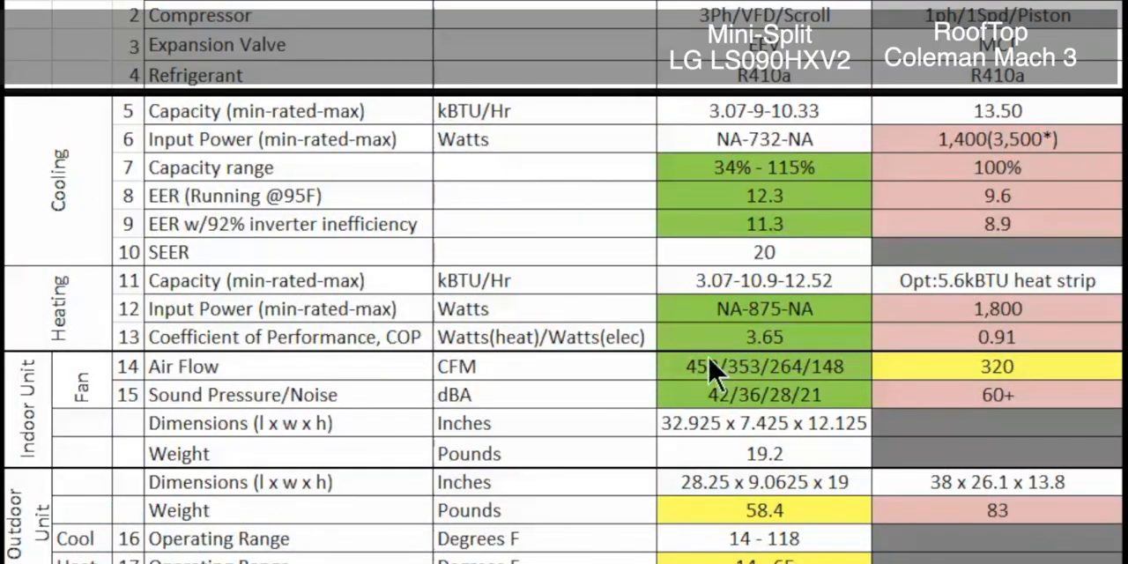
pyautogui.moveTo(793, 388)
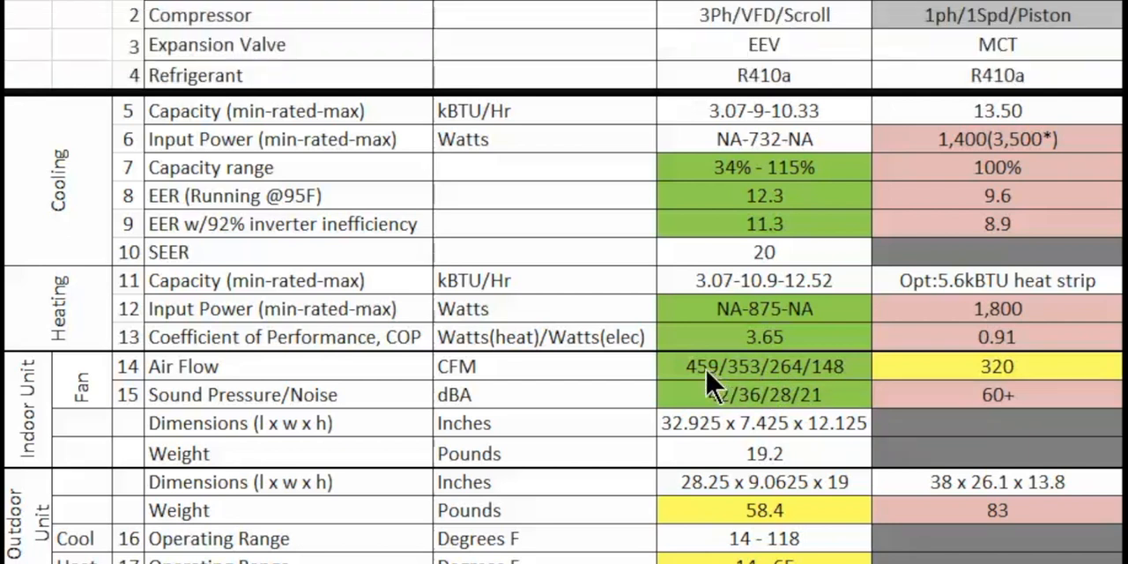
pyautogui.moveTo(767, 97)
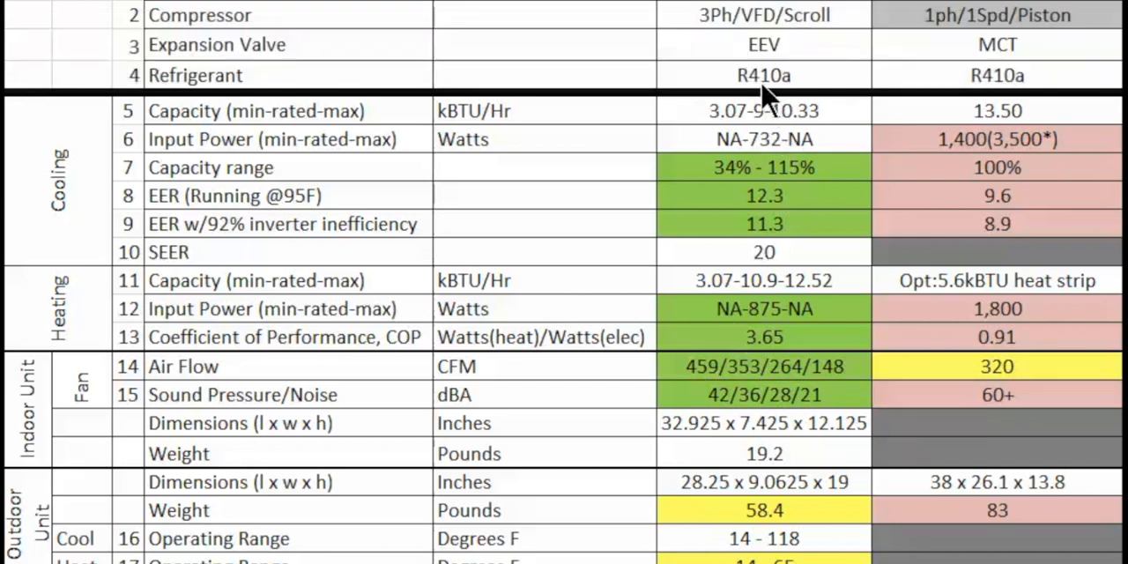
pyautogui.moveTo(837, 353)
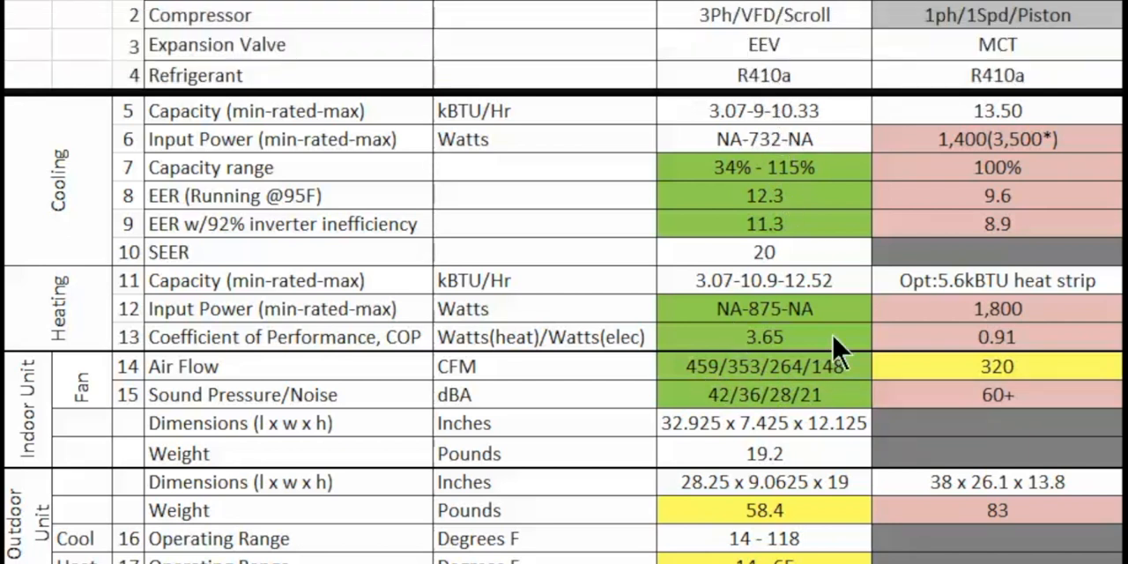
pyautogui.moveTo(705, 387)
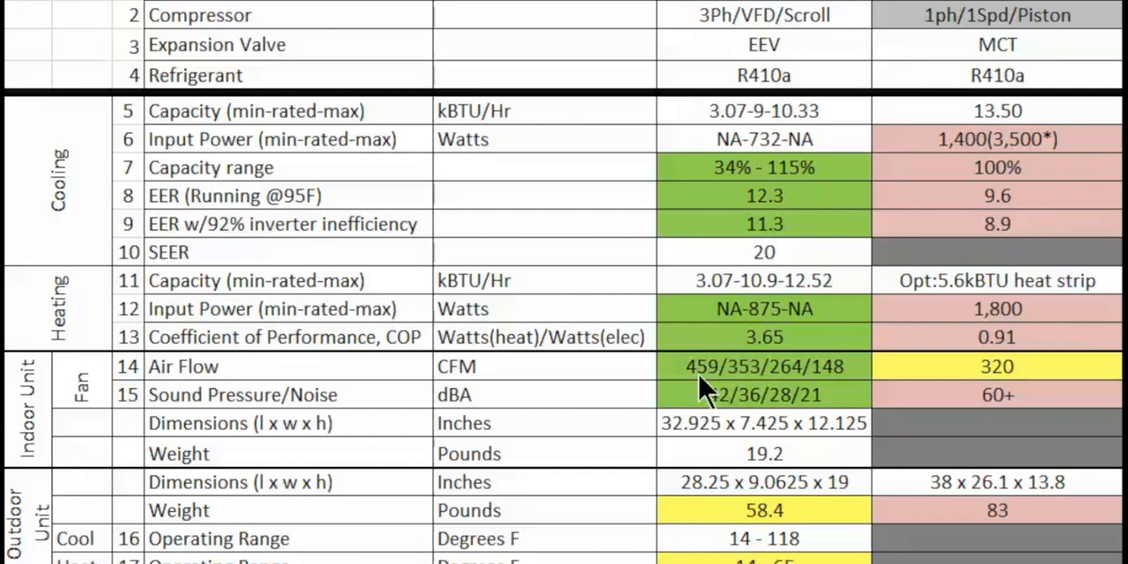
pyautogui.moveTo(718, 393)
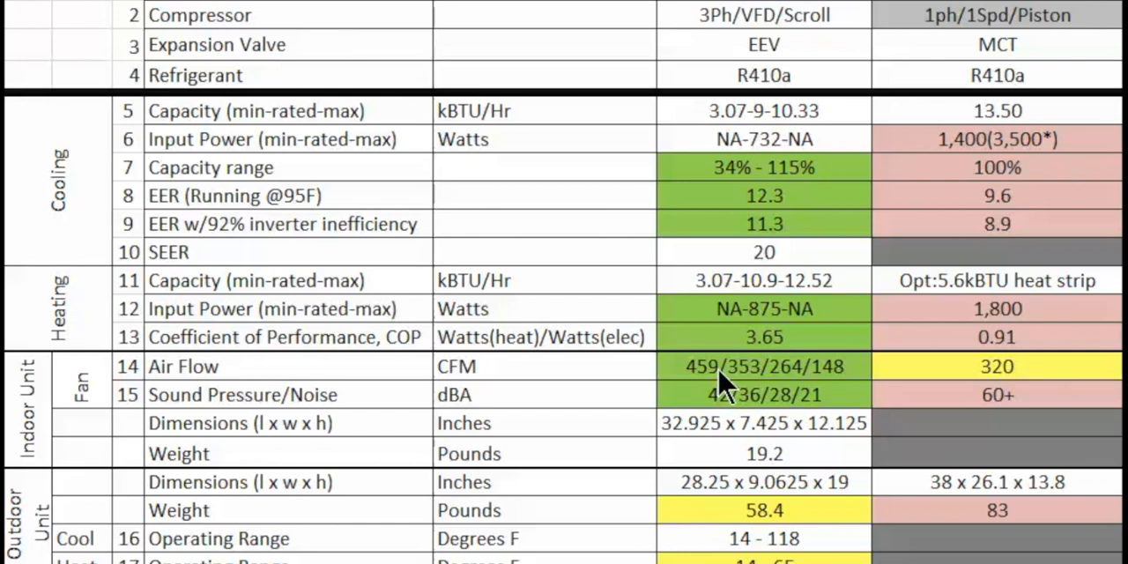
pyautogui.moveTo(721, 379)
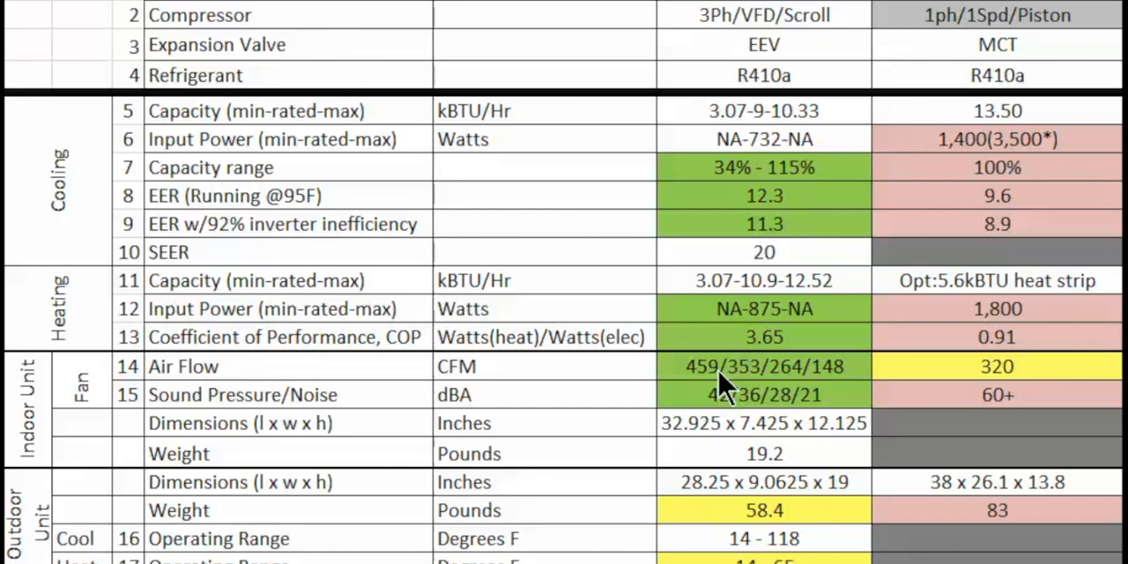
pyautogui.moveTo(780, 132)
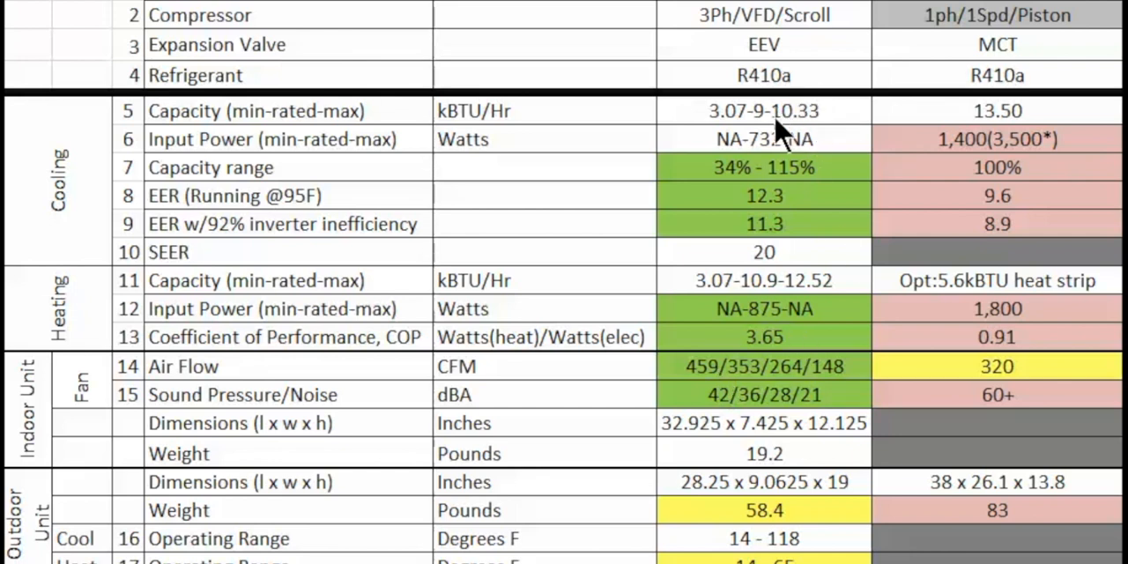
pyautogui.moveTo(829, 132)
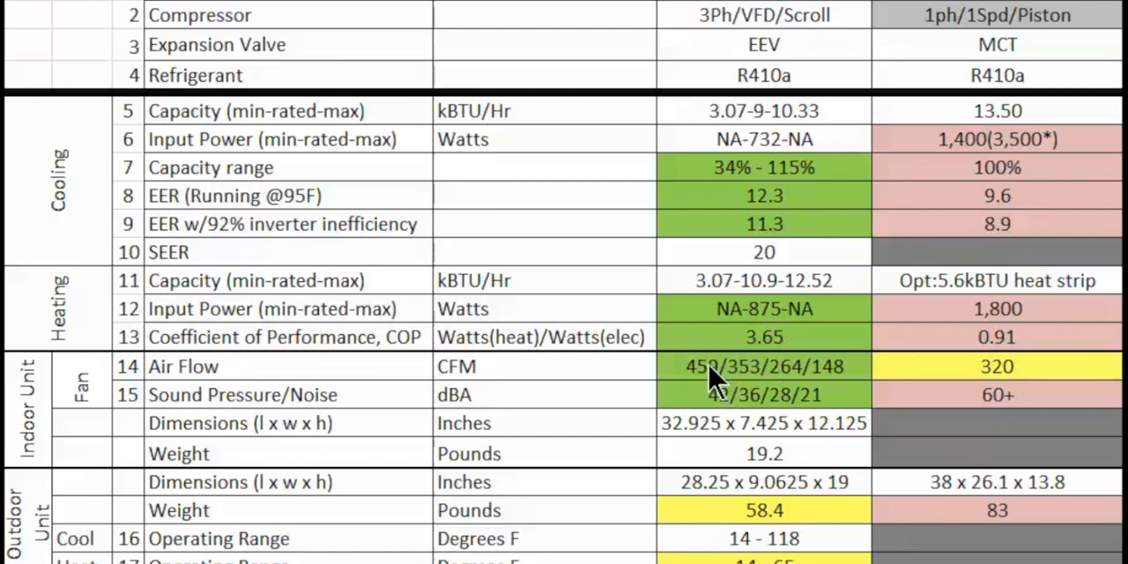
pyautogui.moveTo(713, 393)
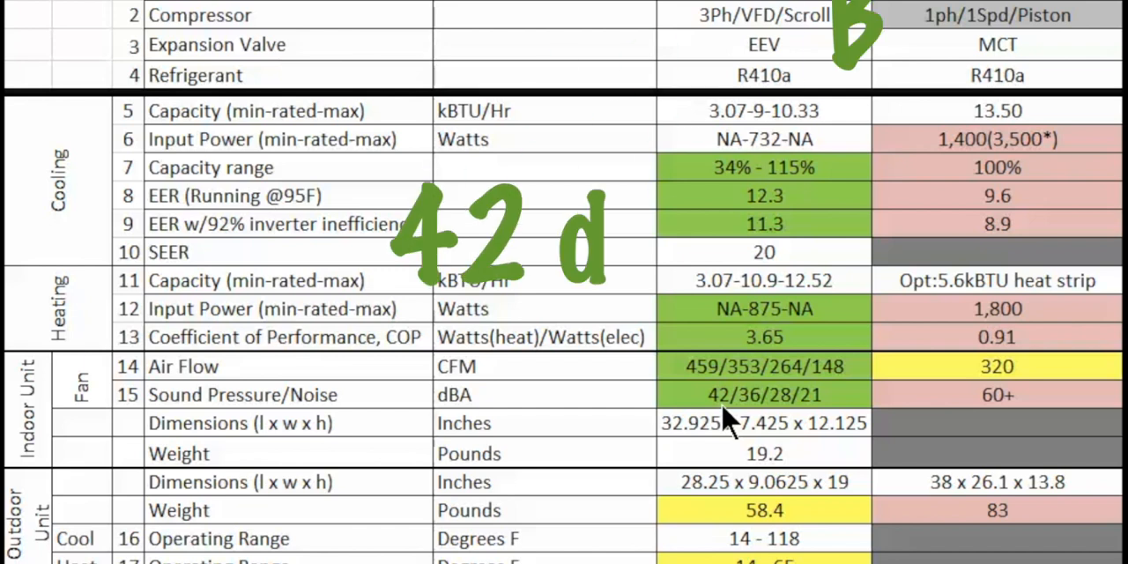
pyautogui.write('BA')
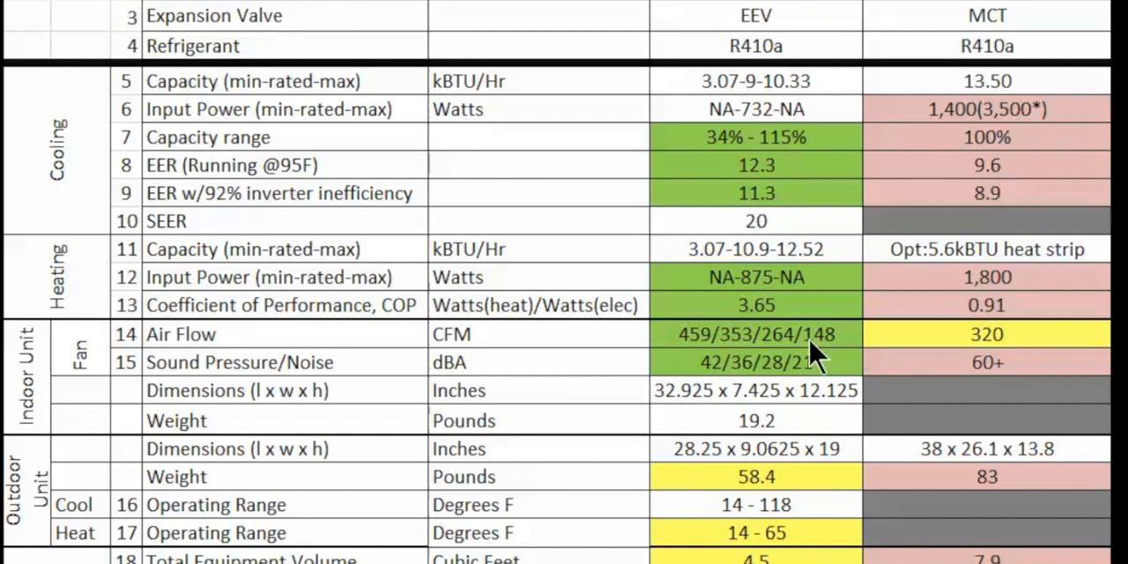
pyautogui.moveTo(833, 357)
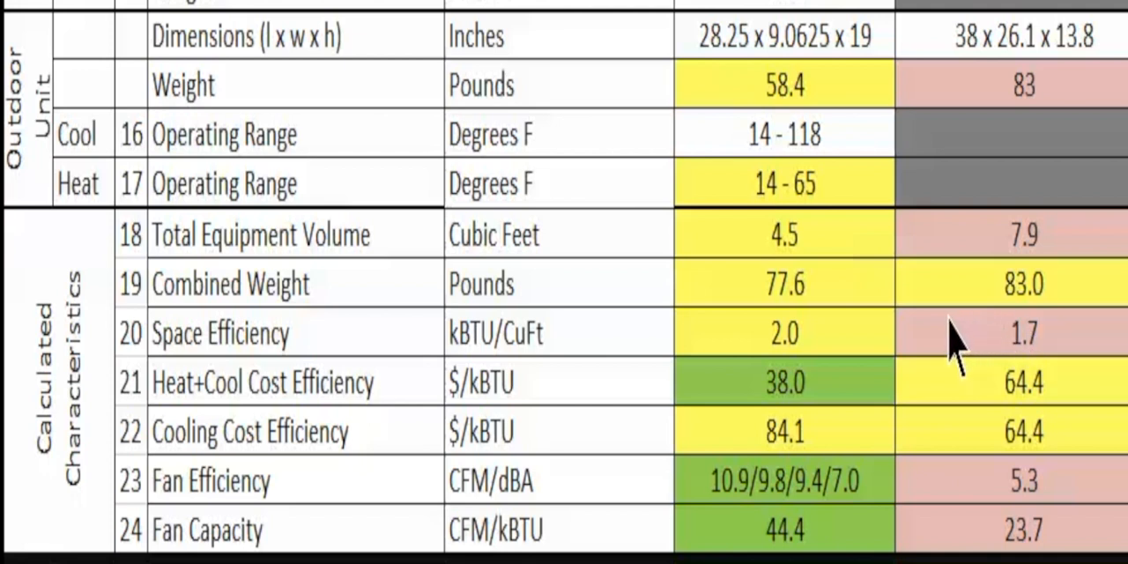
pyautogui.moveTo(996, 277)
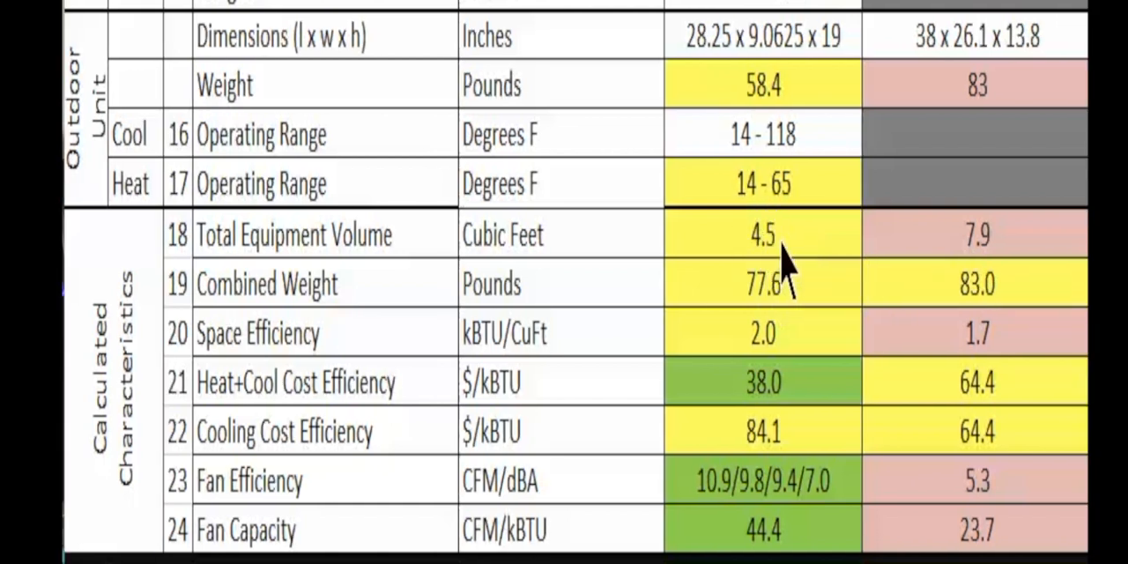
pyautogui.moveTo(779, 242)
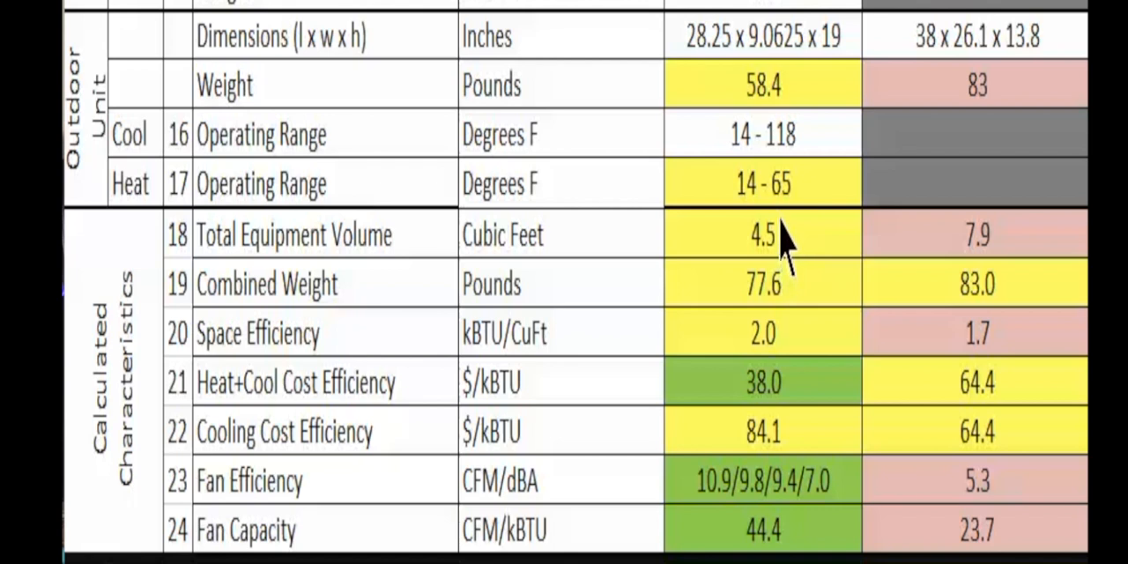
pyautogui.moveTo(775, 264)
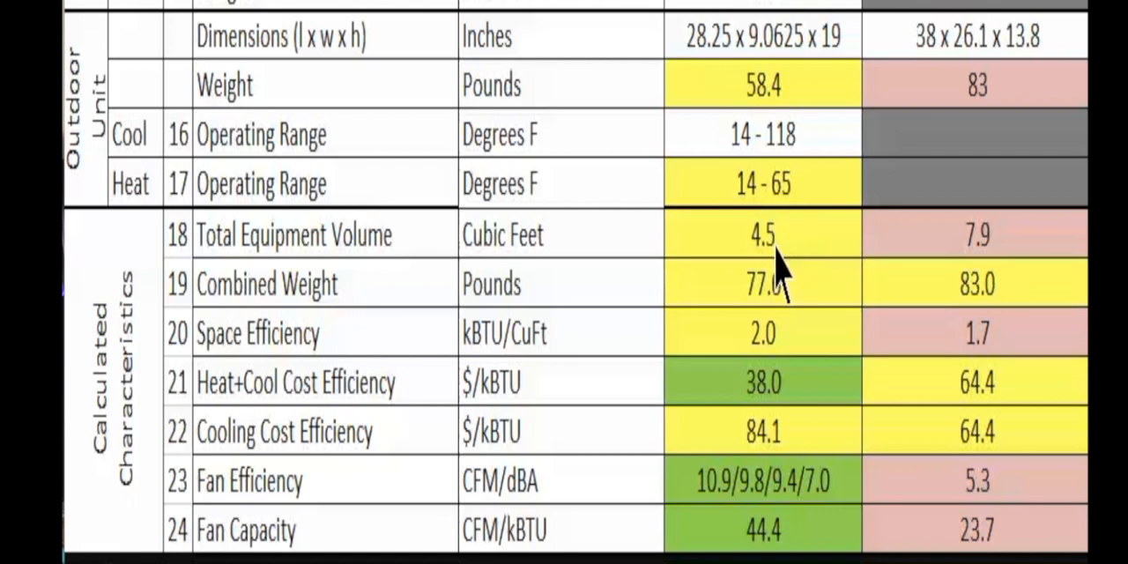
pyautogui.moveTo(996, 264)
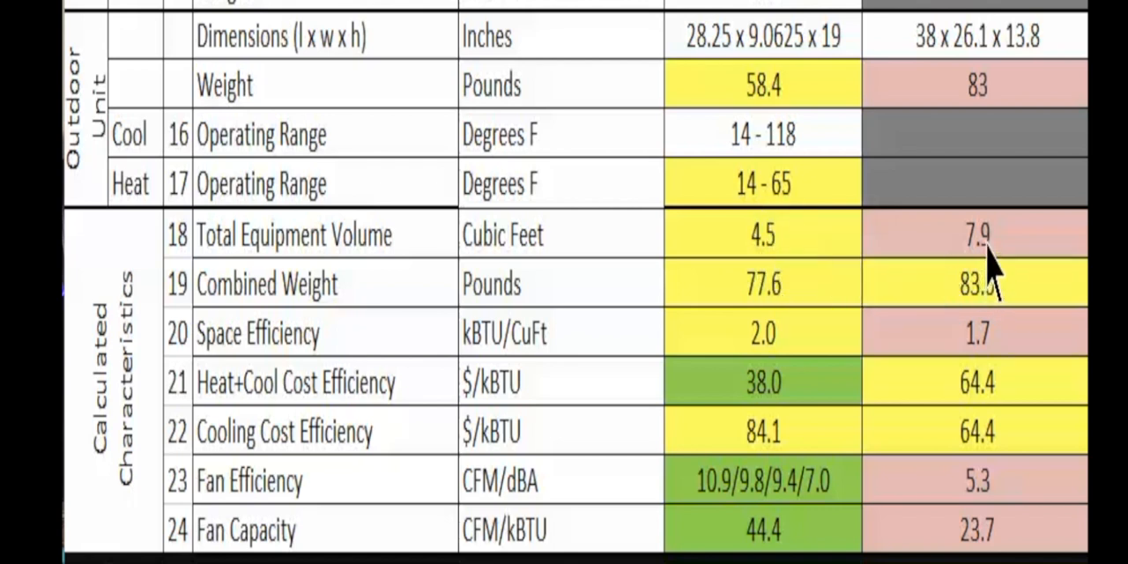
pyautogui.moveTo(996, 247)
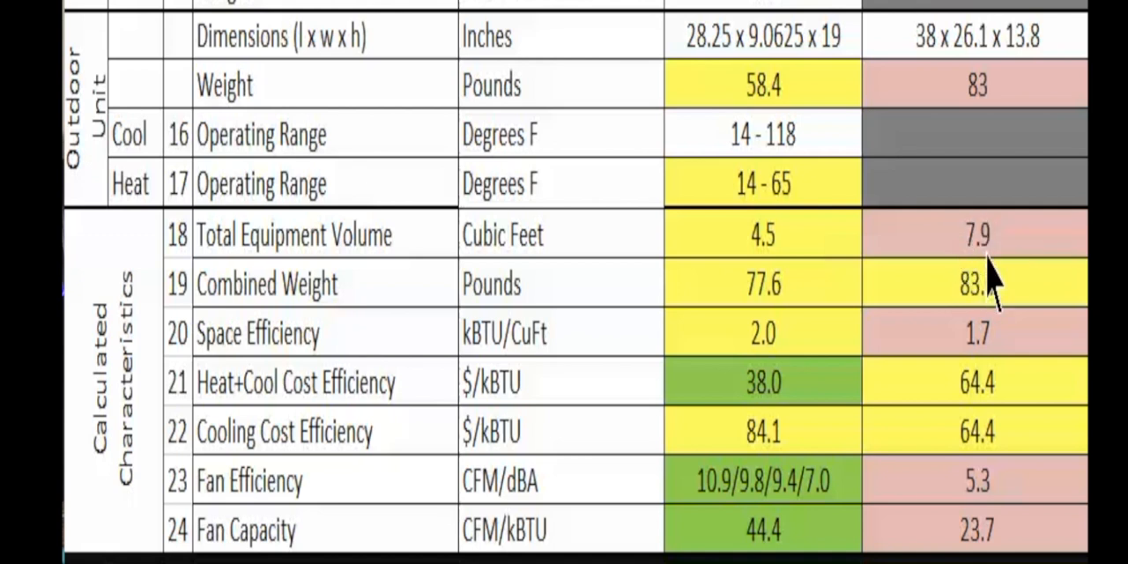
pyautogui.moveTo(961, 269)
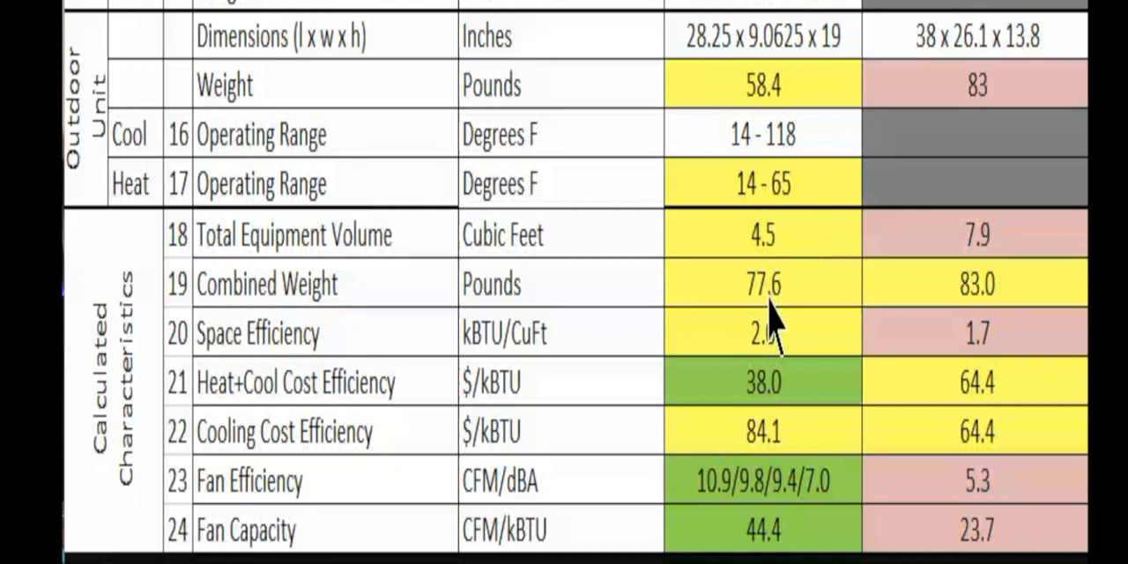
pyautogui.moveTo(784, 299)
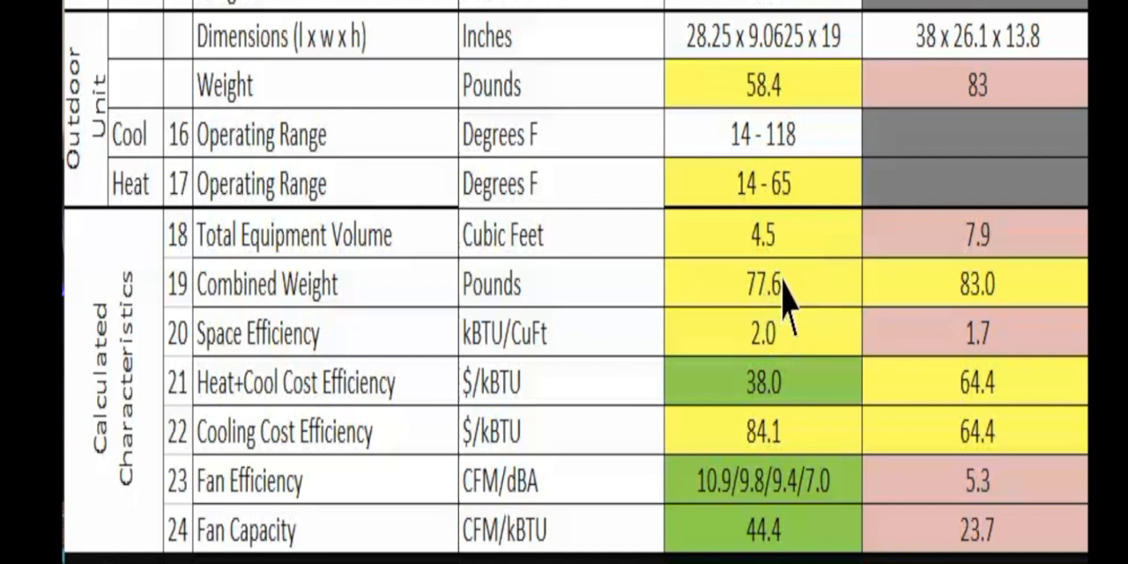
pyautogui.moveTo(784, 331)
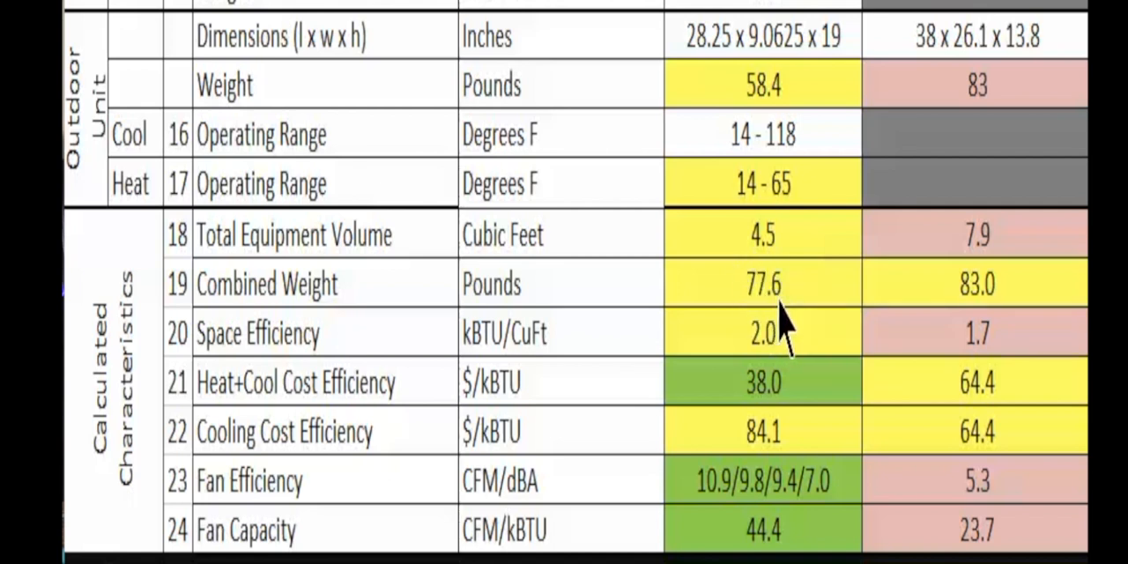
pyautogui.moveTo(976, 339)
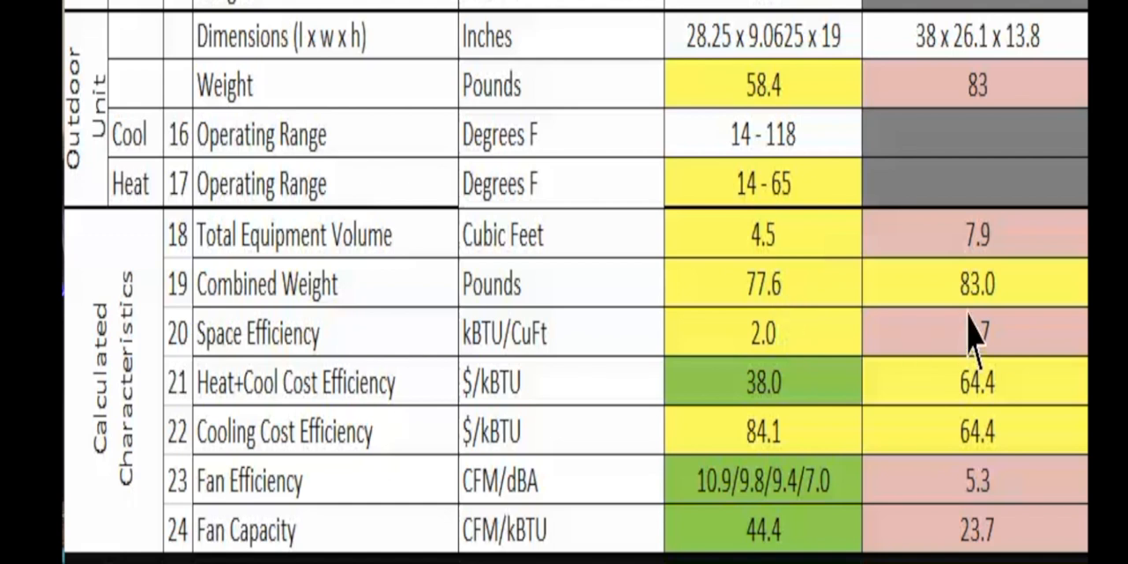
pyautogui.moveTo(978, 339)
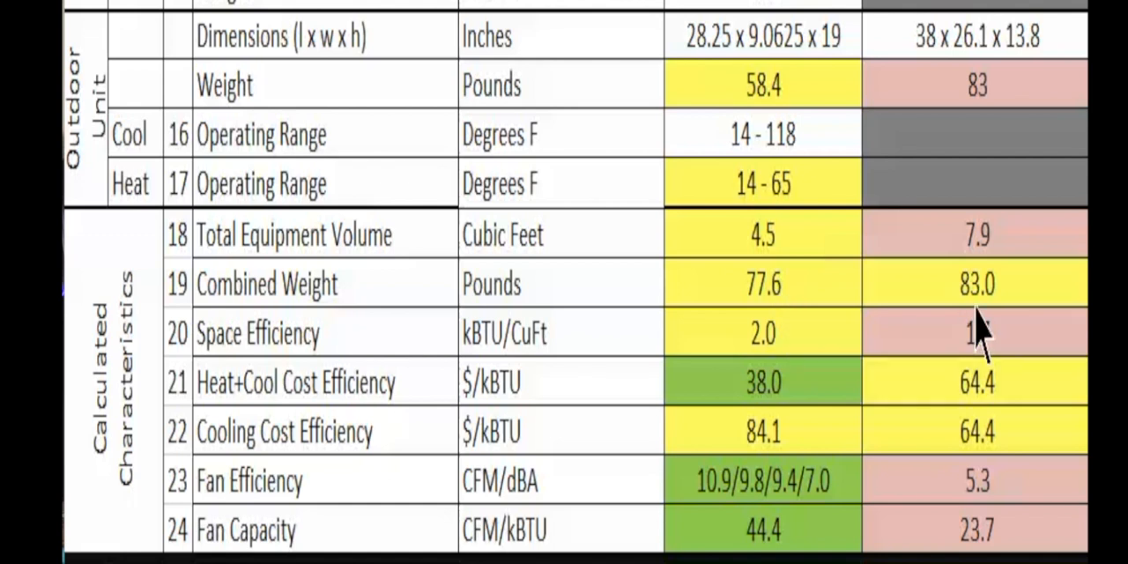
pyautogui.moveTo(784, 349)
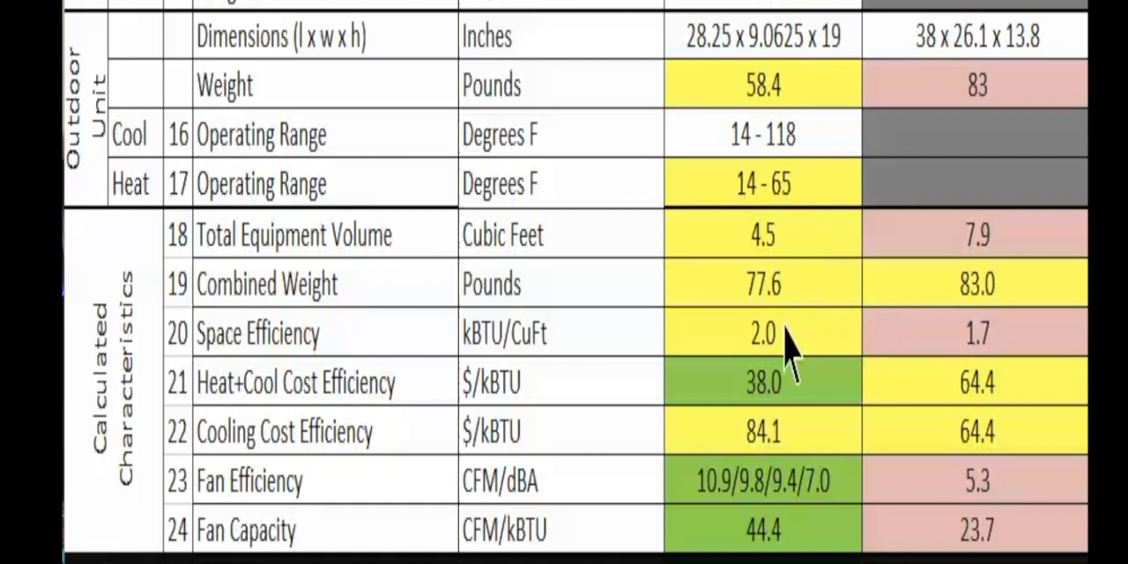
pyautogui.moveTo(776, 361)
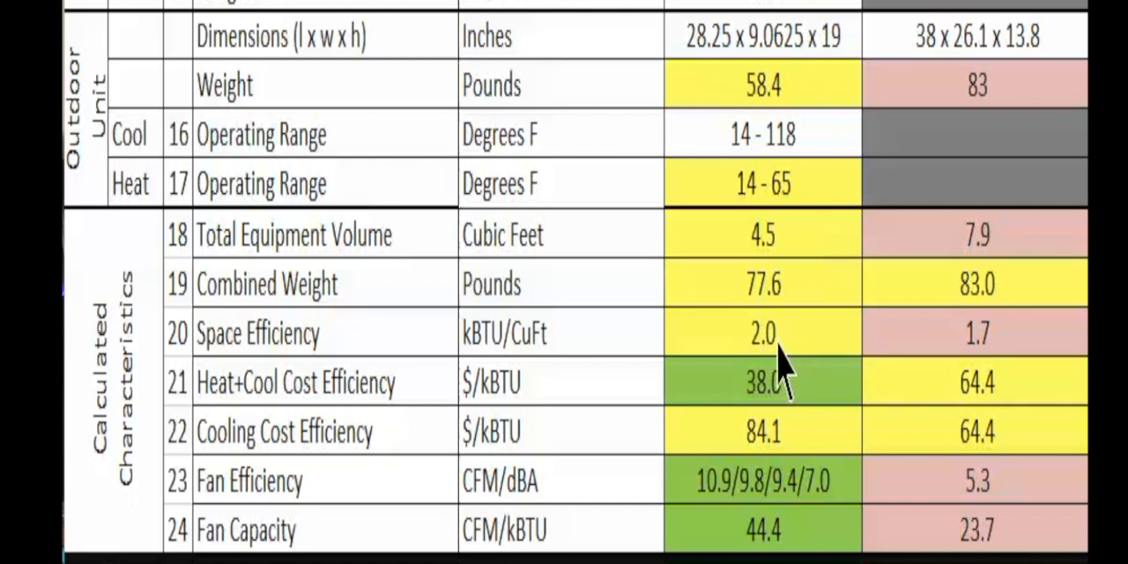
pyautogui.moveTo(995, 379)
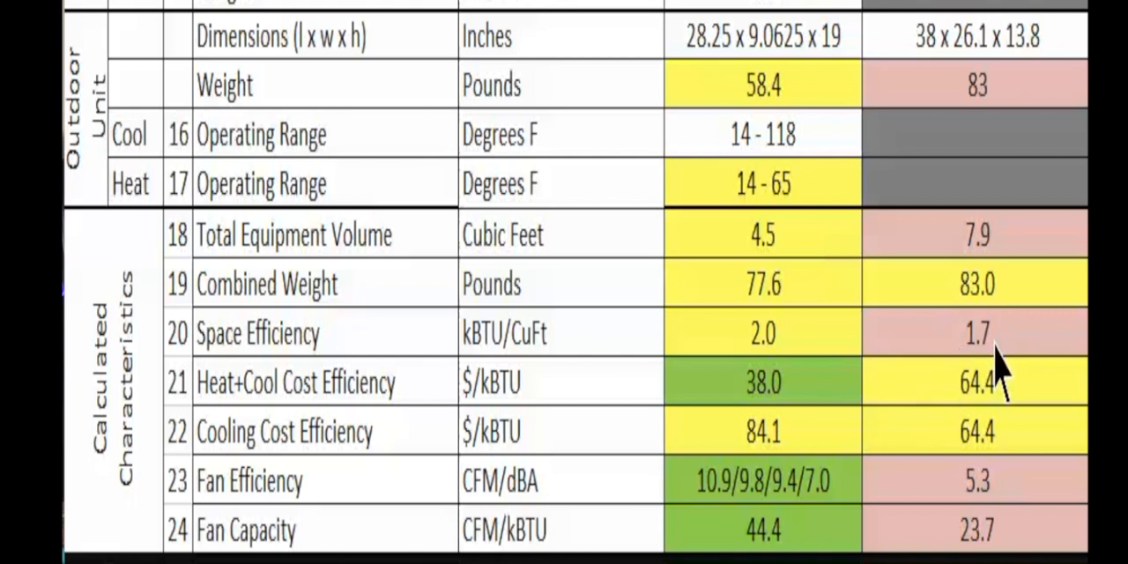
pyautogui.moveTo(793, 397)
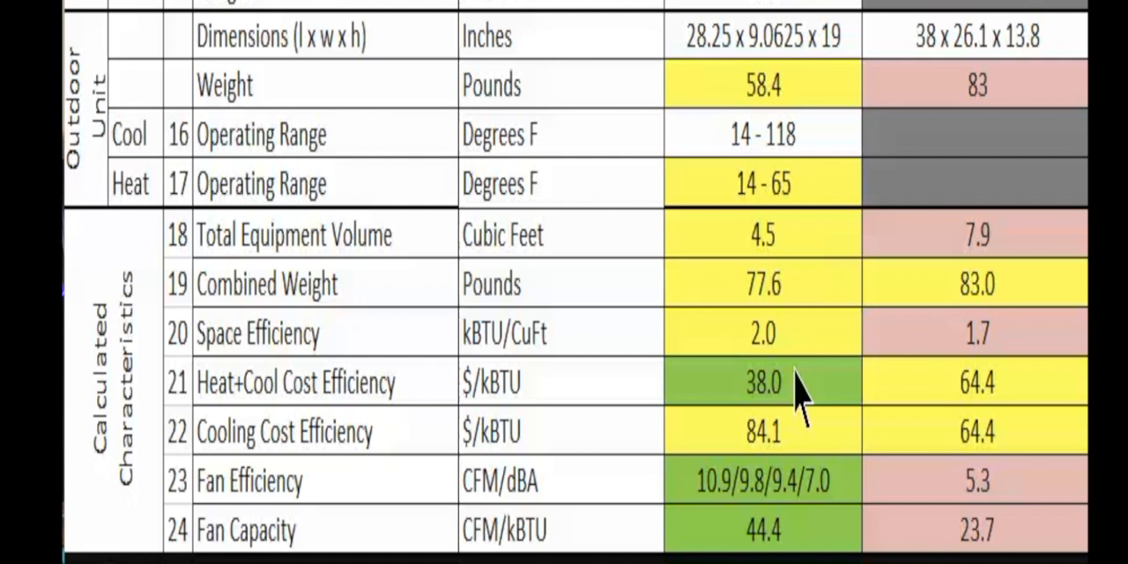
pyautogui.moveTo(789, 392)
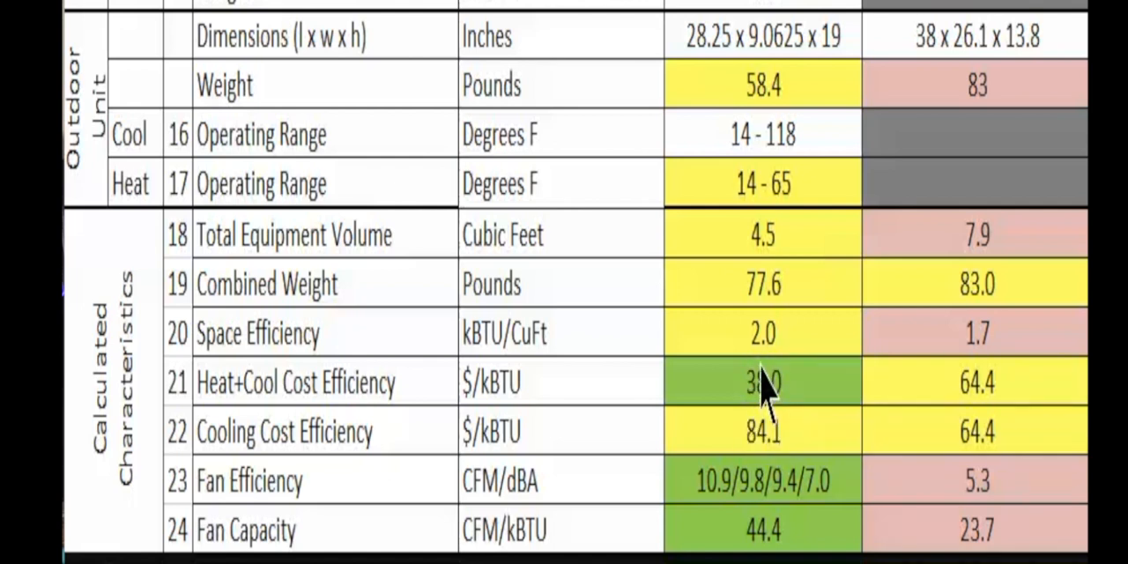
pyautogui.moveTo(798, 423)
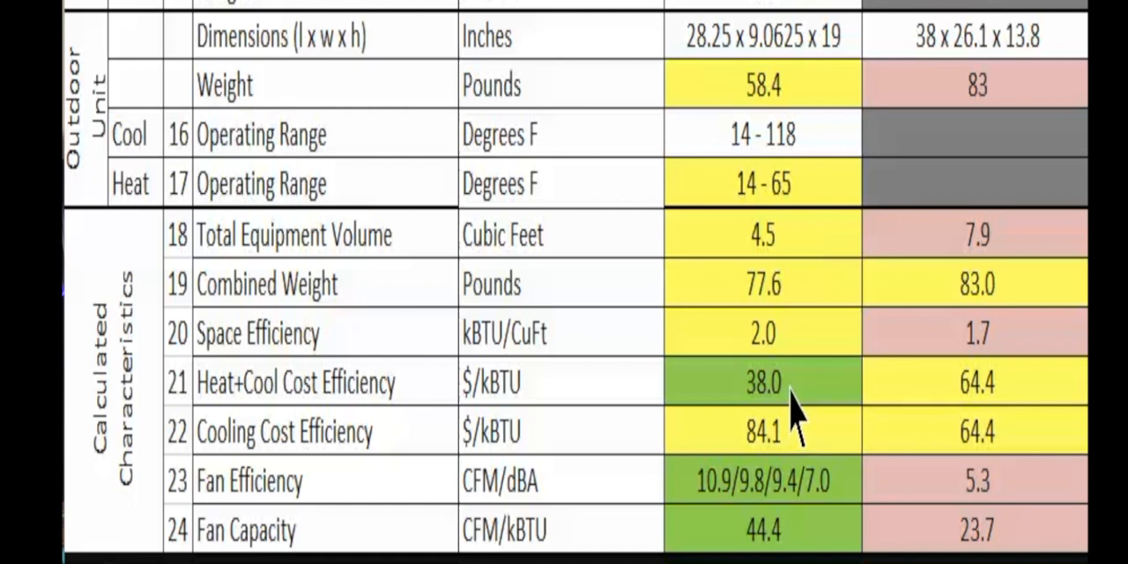
pyautogui.moveTo(1005, 397)
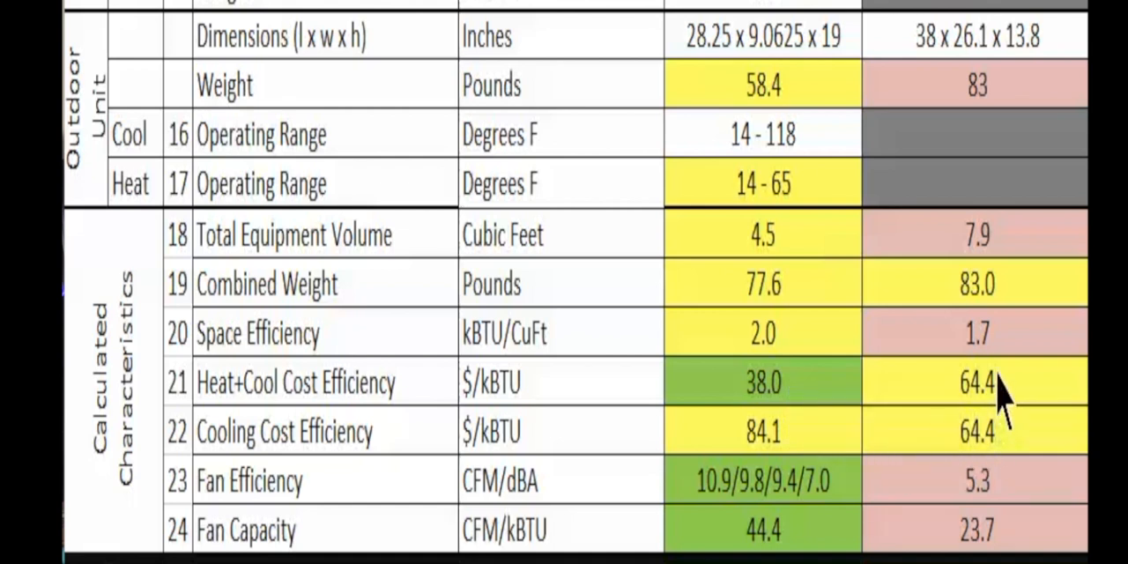
pyautogui.moveTo(991, 423)
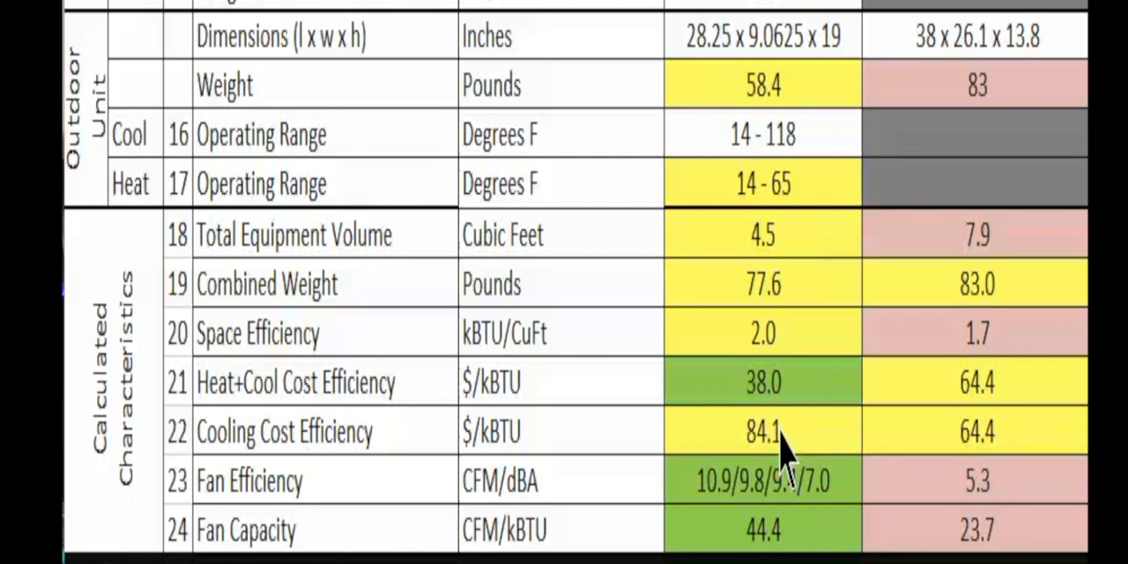
pyautogui.moveTo(802, 431)
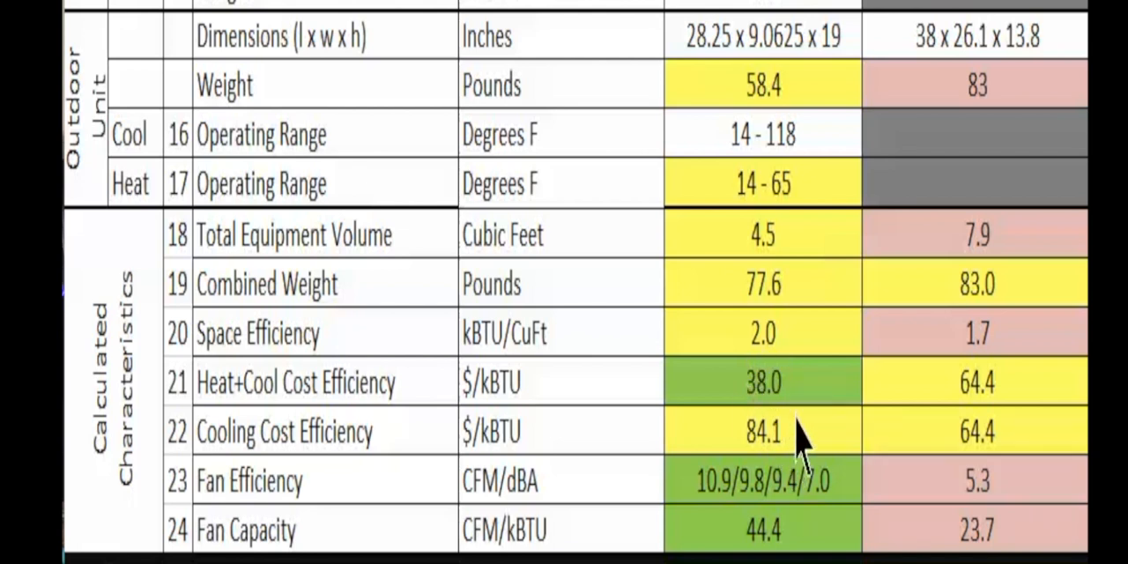
pyautogui.moveTo(762, 489)
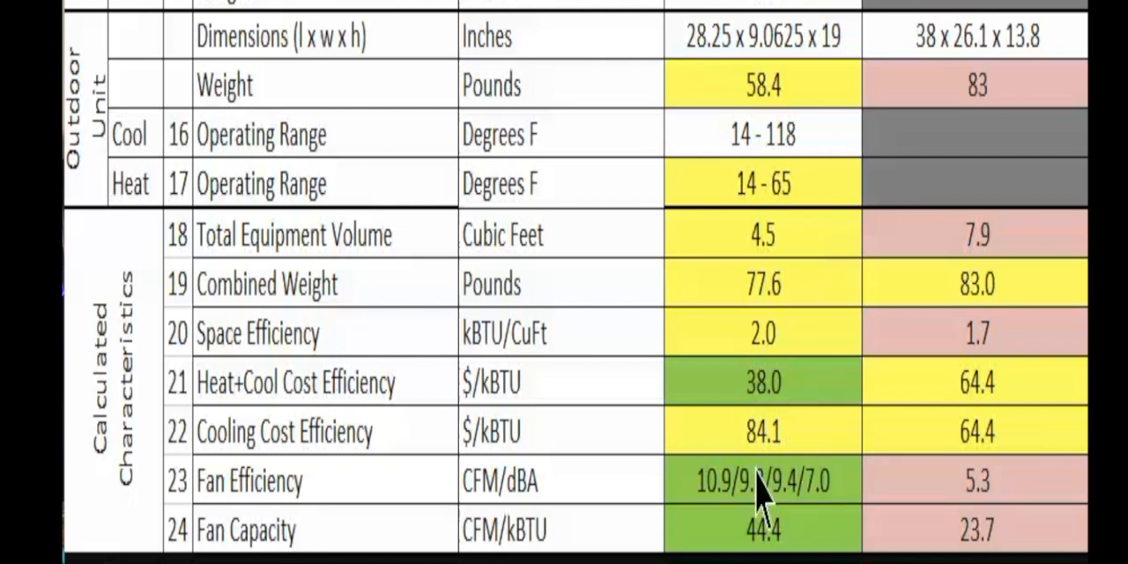
pyautogui.moveTo(193, 489)
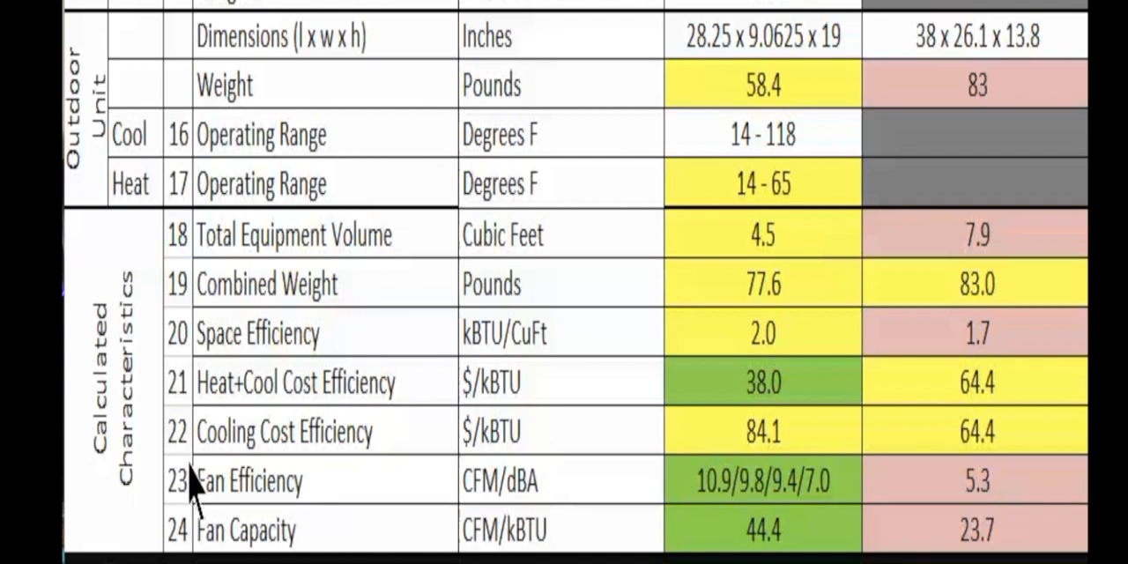
pyautogui.moveTo(498, 507)
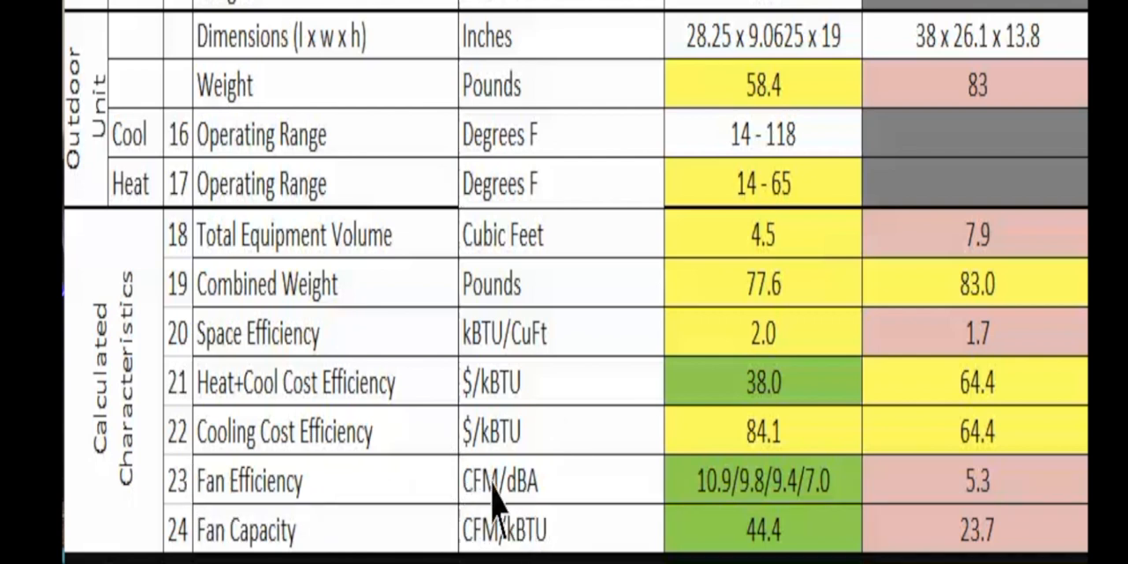
pyautogui.moveTo(758, 503)
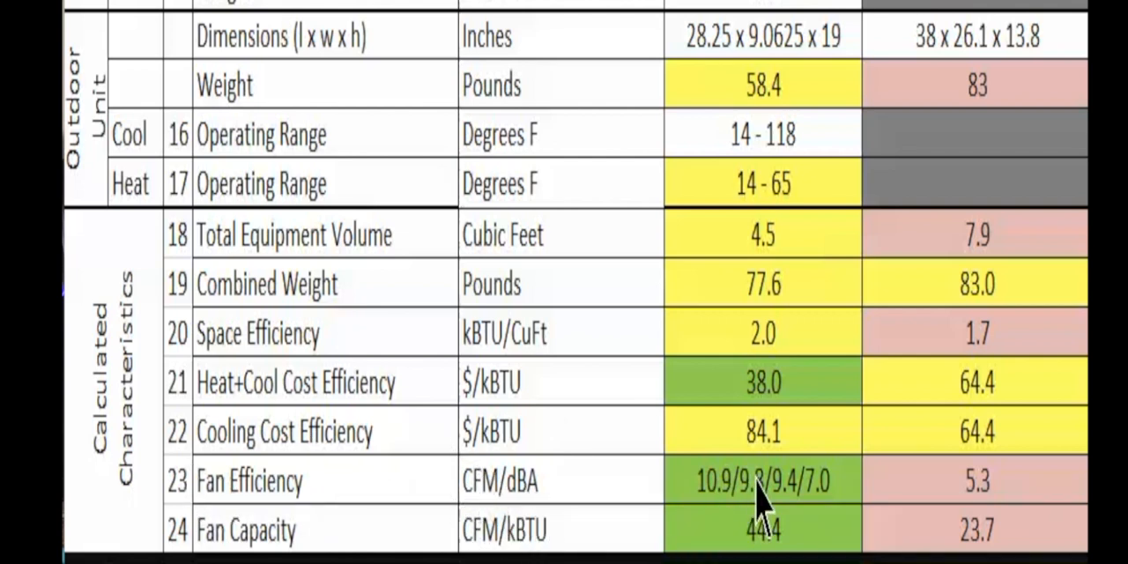
pyautogui.moveTo(762, 246)
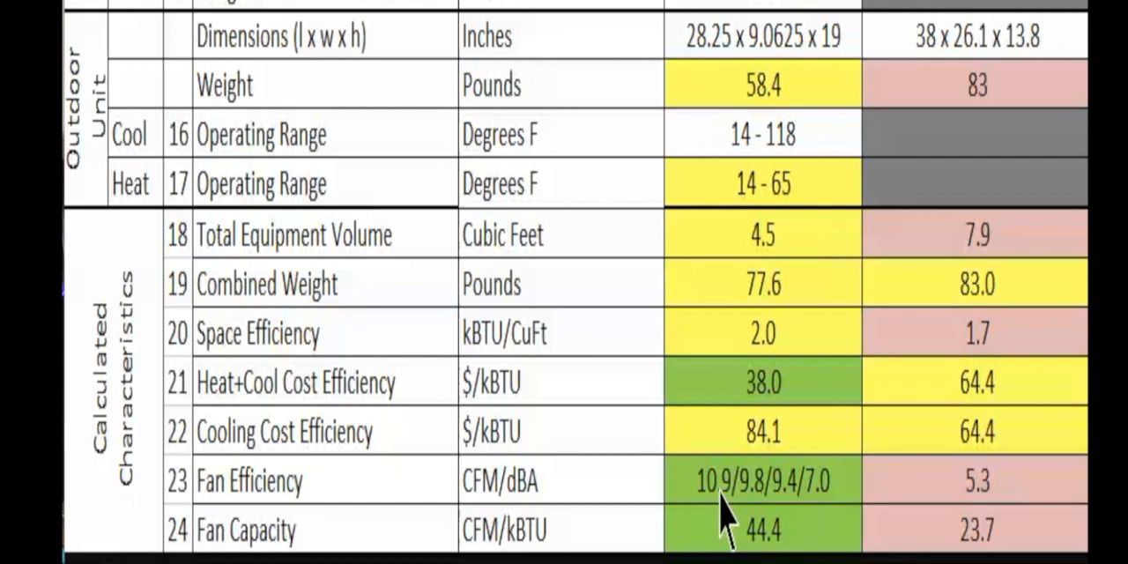
pyautogui.moveTo(929, 524)
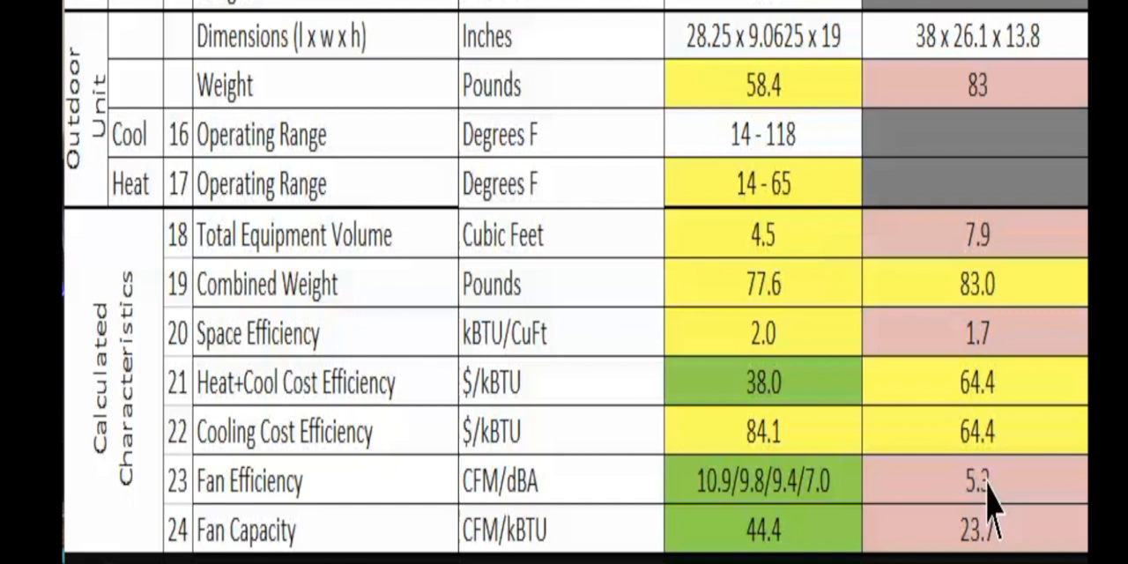
pyautogui.moveTo(775, 529)
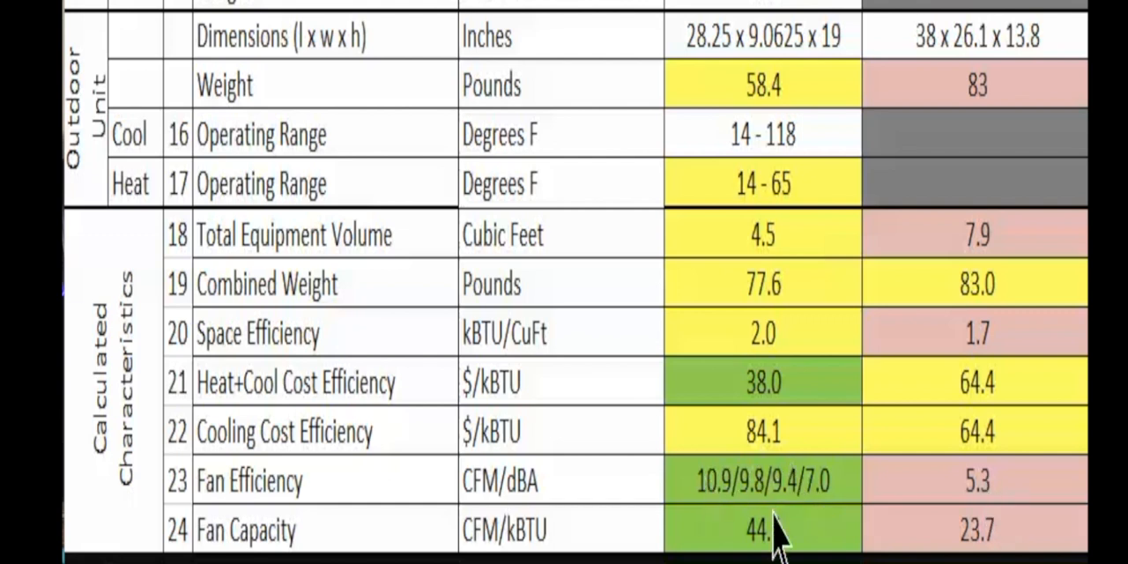